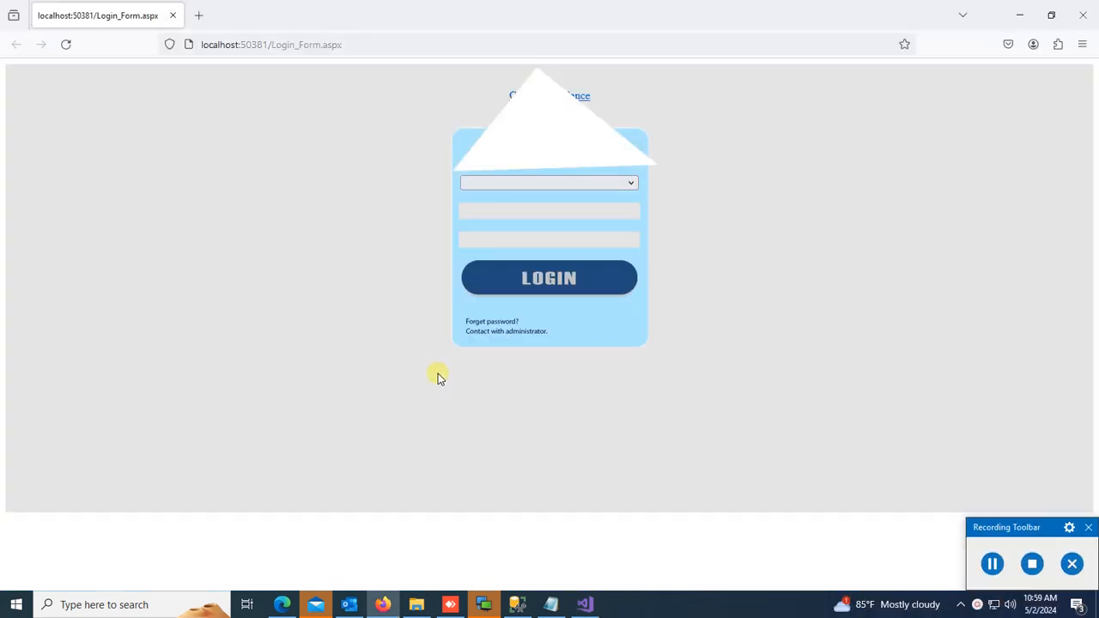
# - Log into the EOT web app as company PREMIER 1888 LTD
pyautogui.click(549, 182)
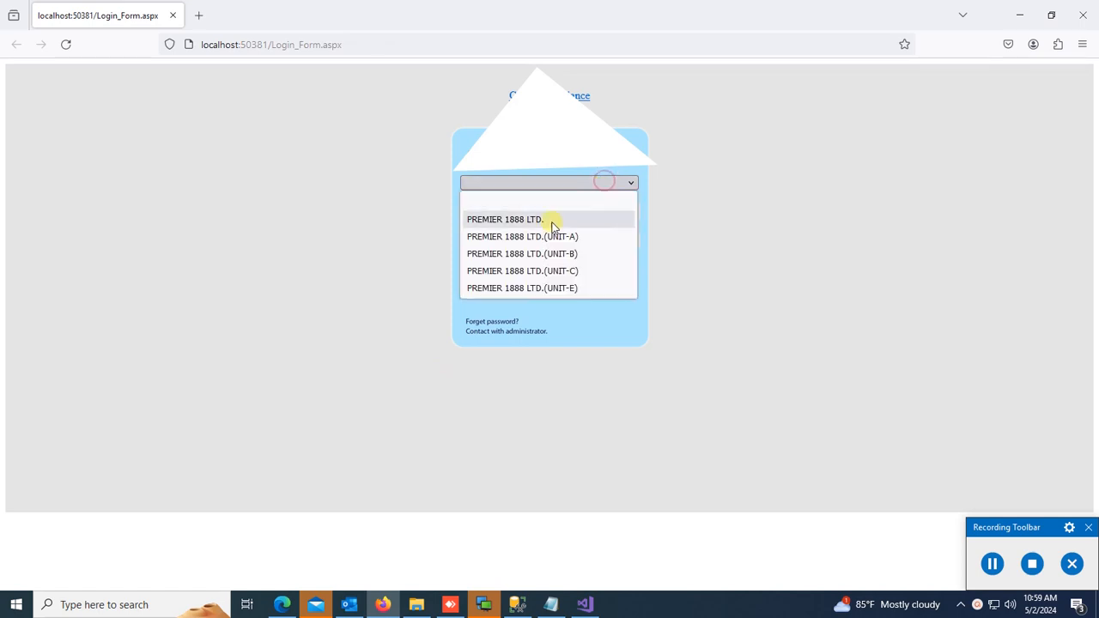
pyautogui.click(505, 220)
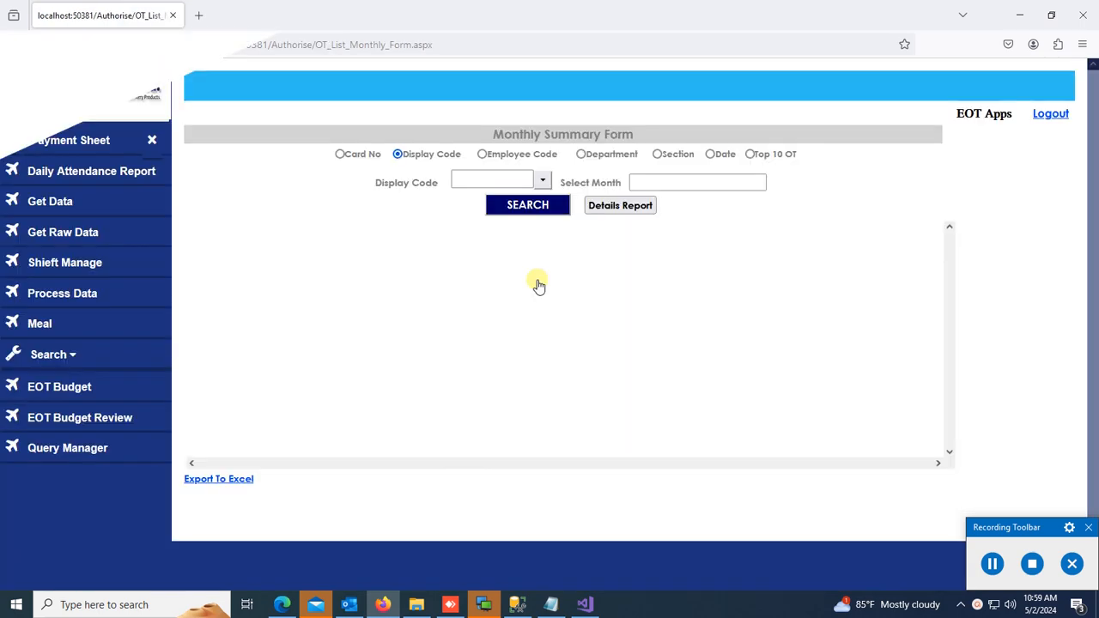
# - Search OT details by date from 3/1/2024 to 3/31/2024
pyautogui.click(48, 353)
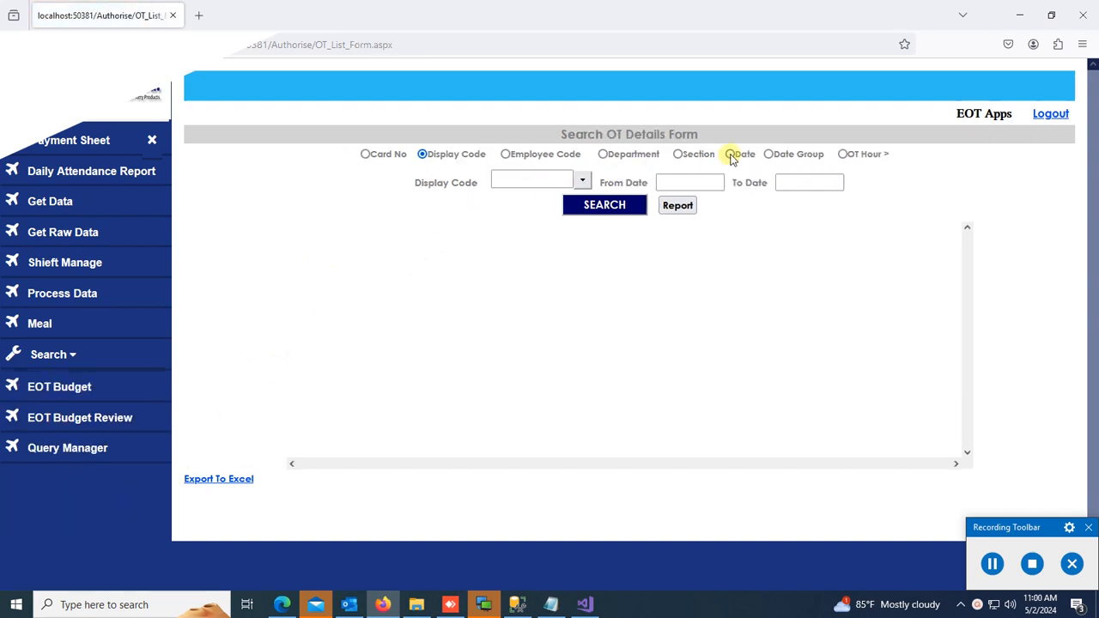
pyautogui.click(732, 155)
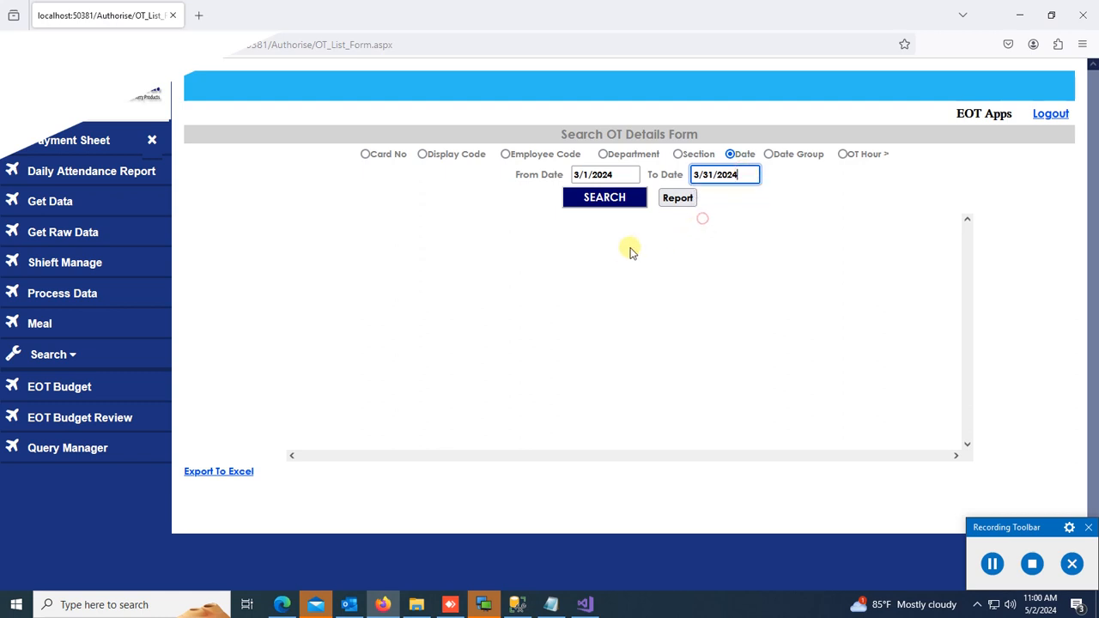
pyautogui.click(604, 198)
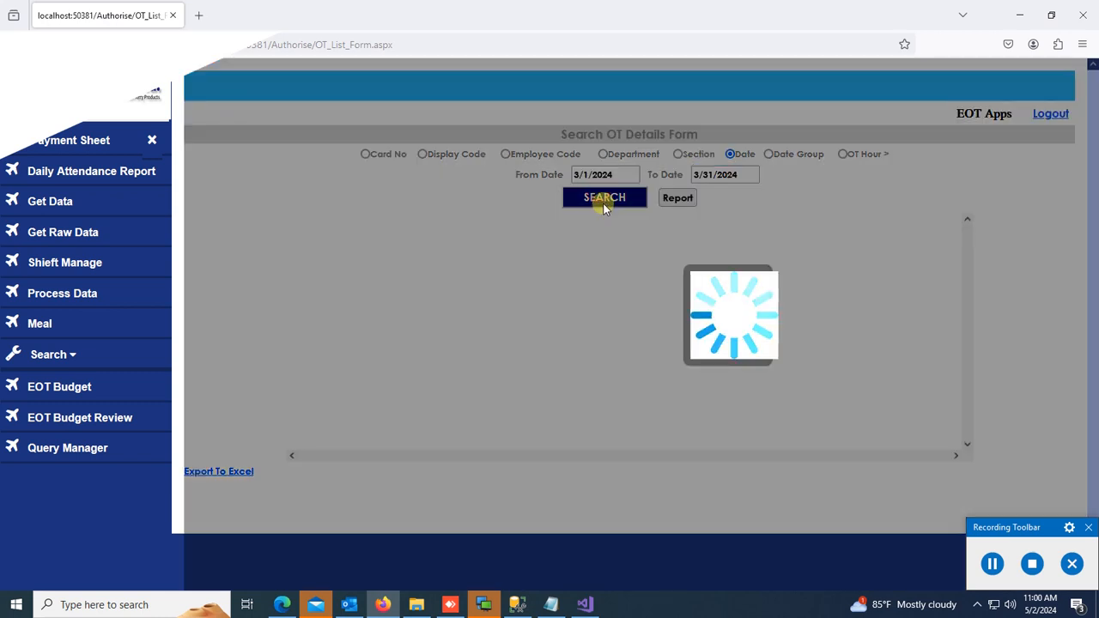
pyautogui.click(604, 198)
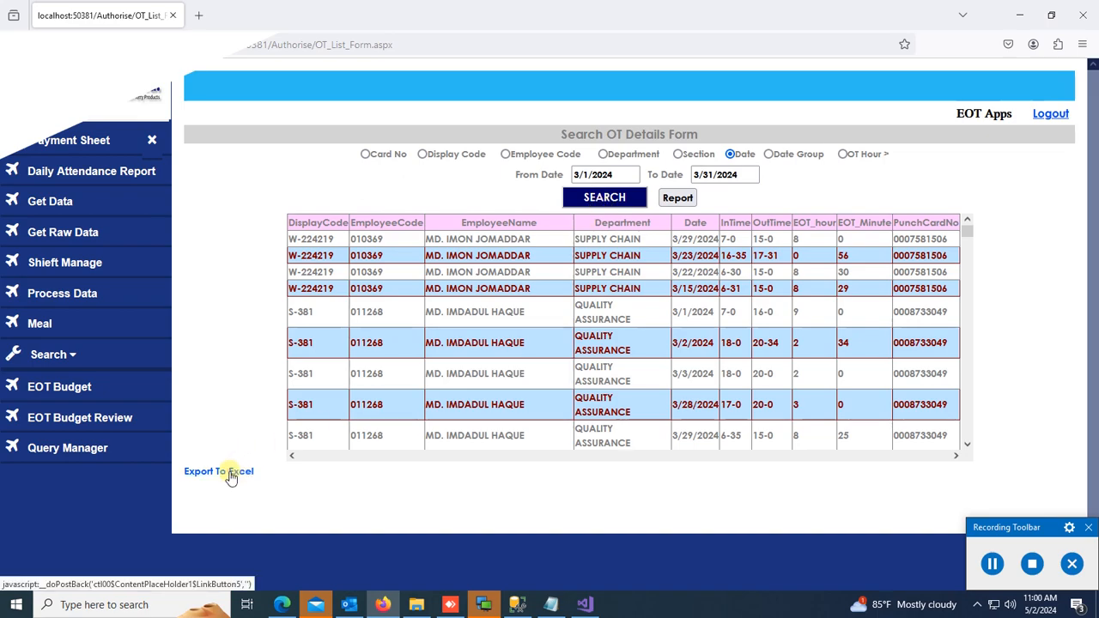
# - Export the OT grid to Excel, hitting the 'Maximum request length exceeded' server error
pyautogui.click(218, 471)
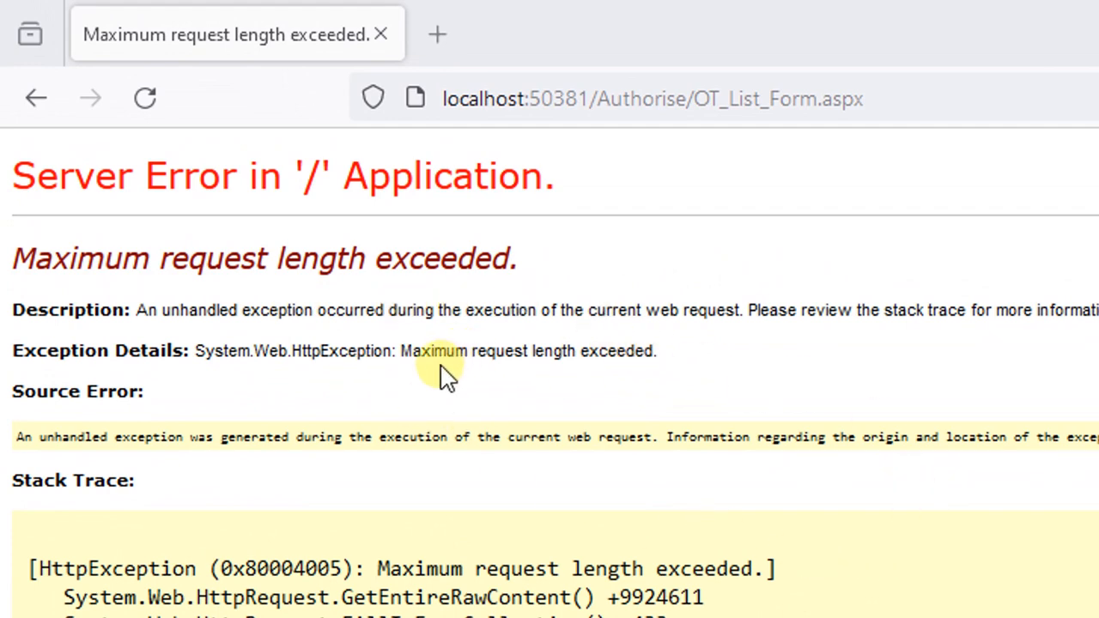
pyautogui.doubleClick(529, 350)
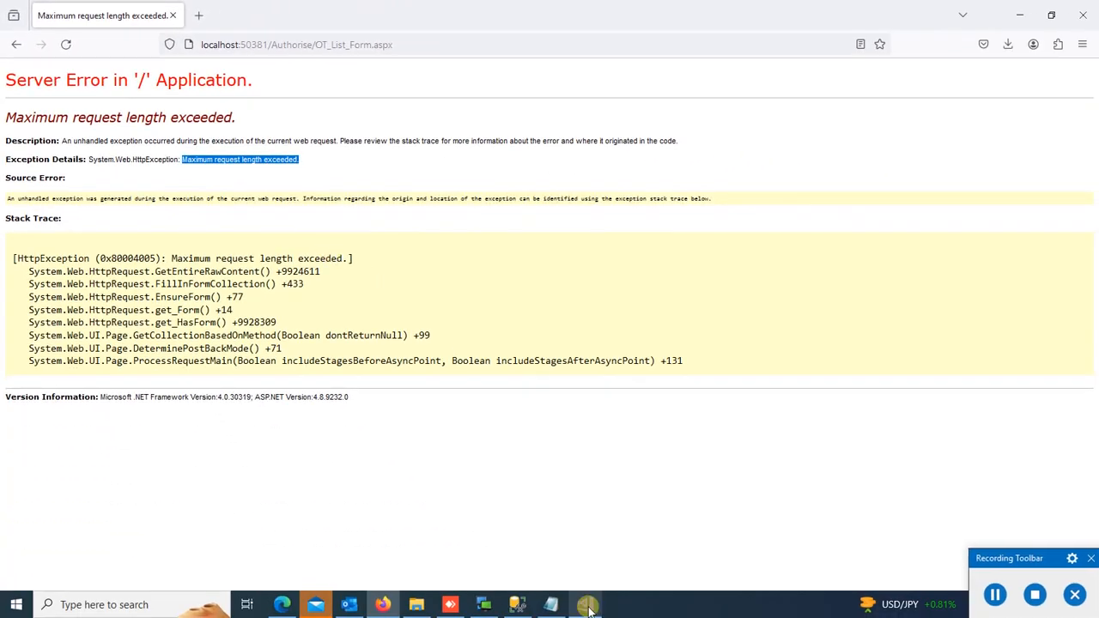
# - Bring up the project's Web.config in Visual Studio at the system.webServer section
pyautogui.click(584, 604)
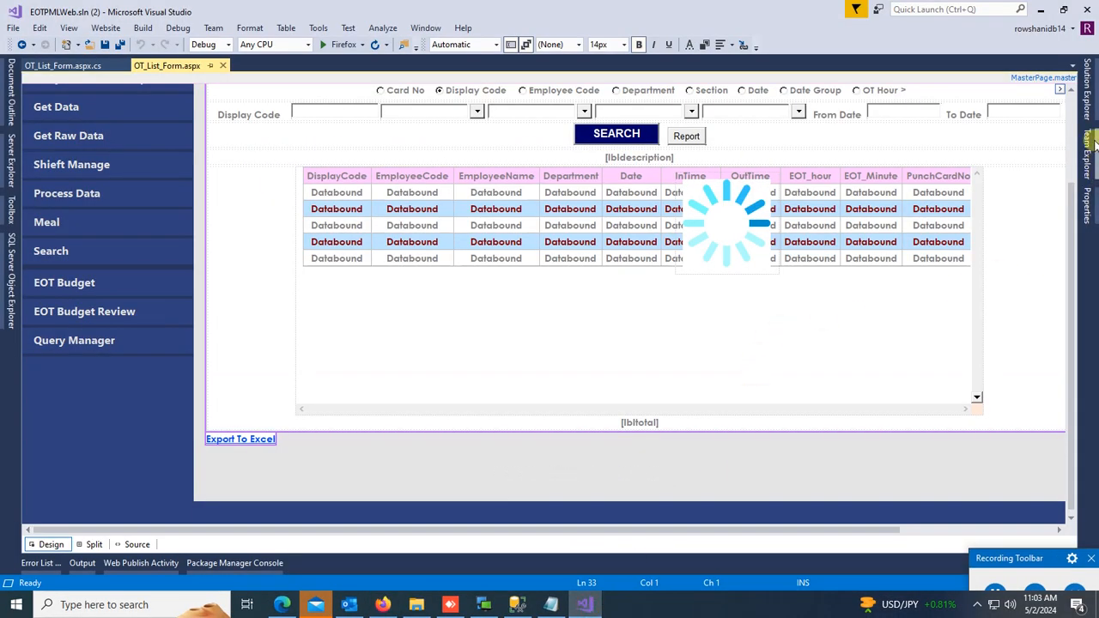
pyautogui.click(944, 512)
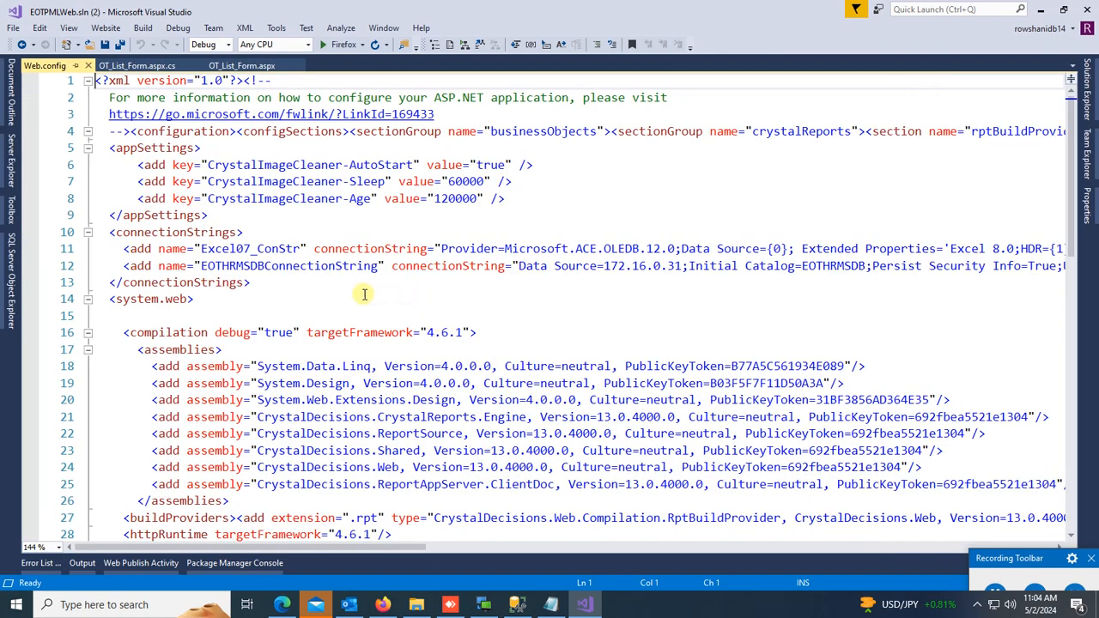
pyautogui.scroll(-3)
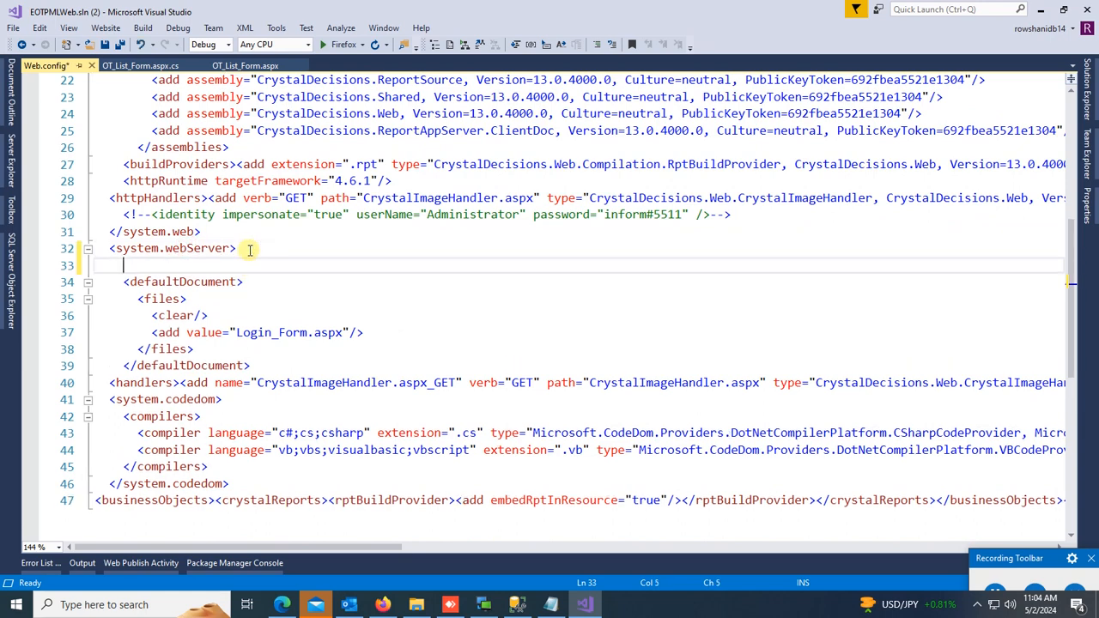
pyautogui.write('<security>')
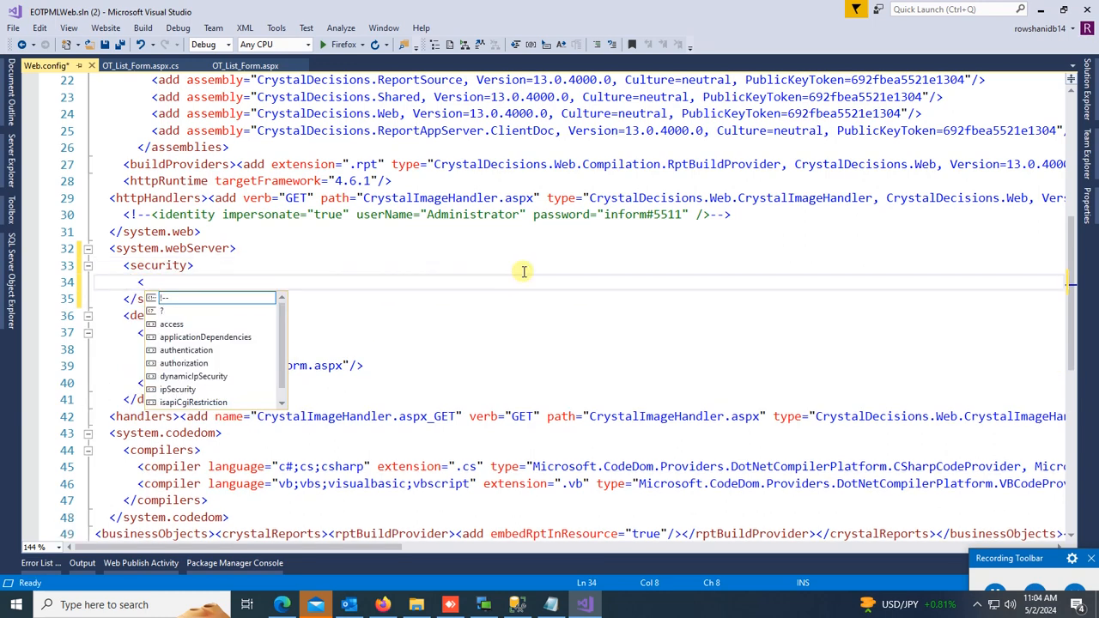
pyautogui.write('re')
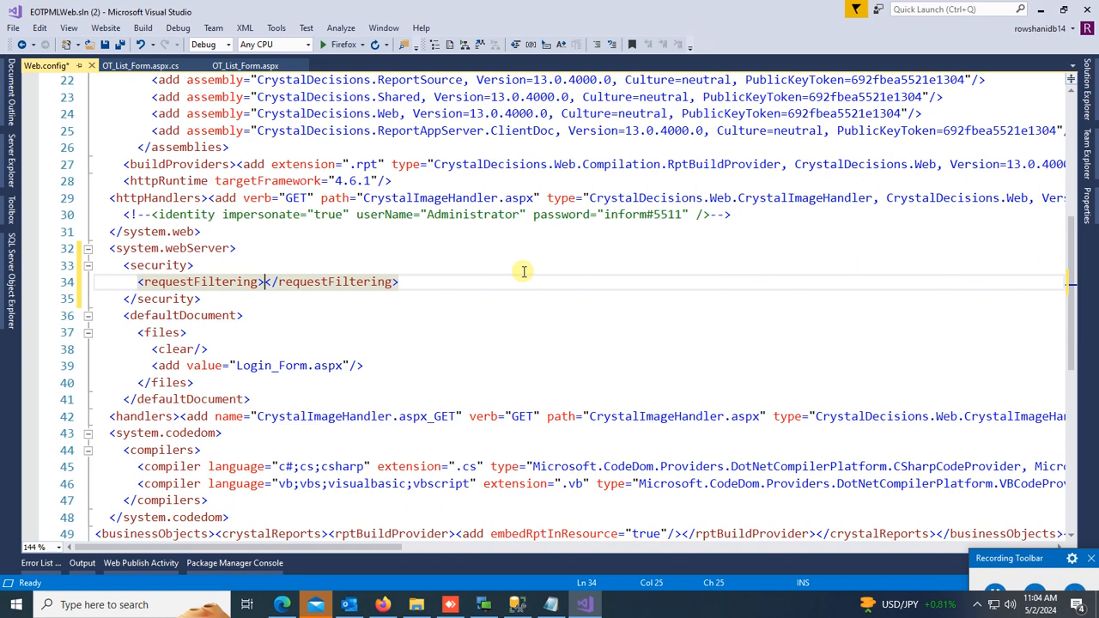
pyautogui.write('requestLimits')
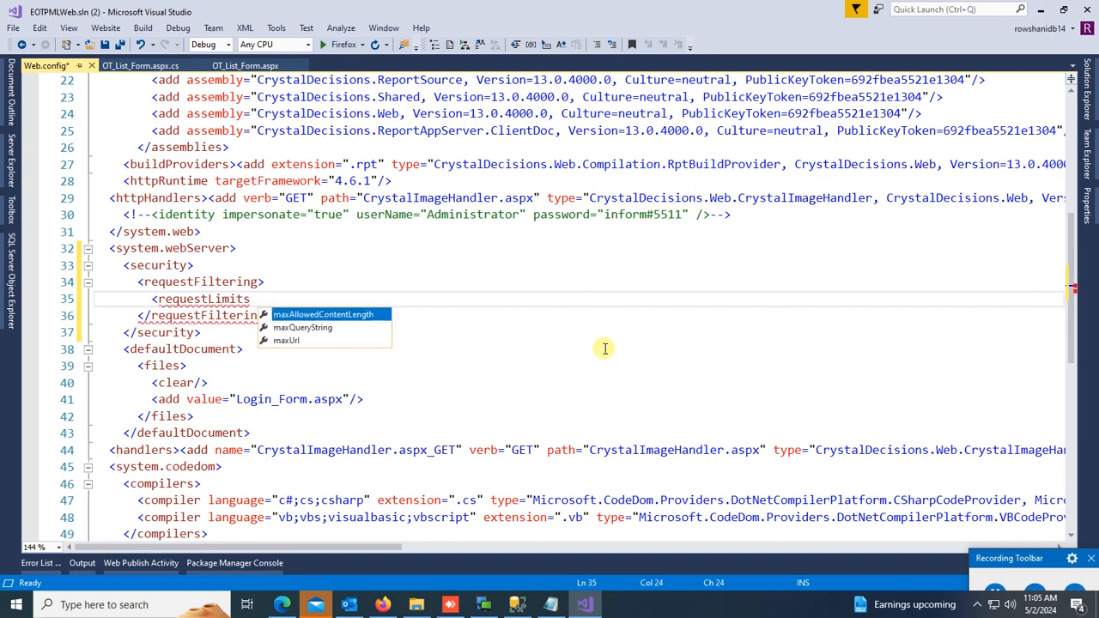
pyautogui.write('maxAllowedContentLength=""')
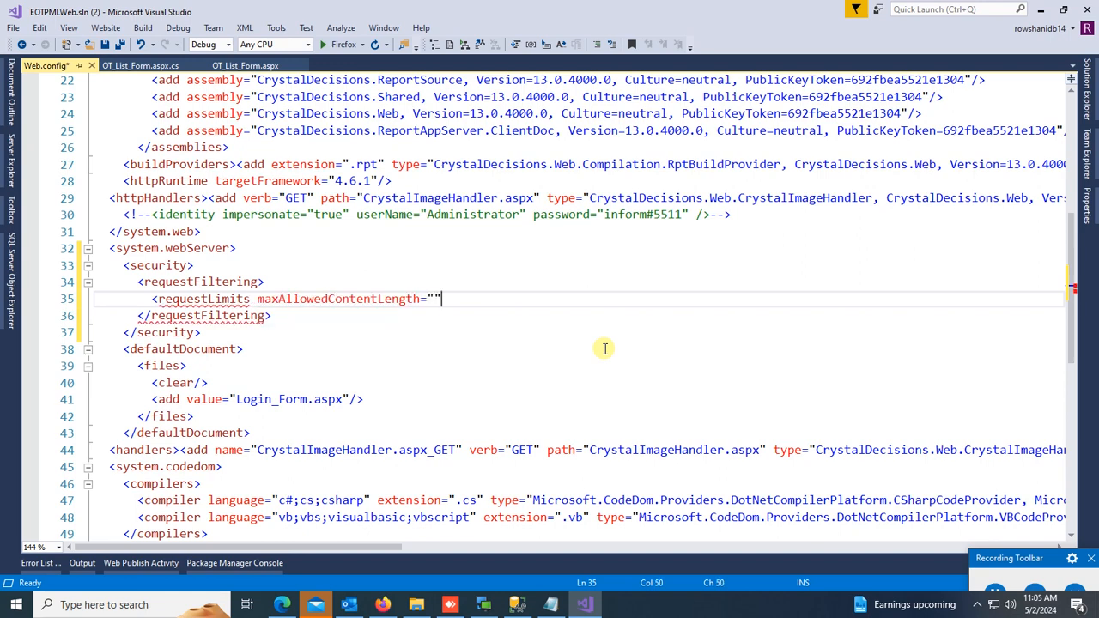
pyautogui.write('></requestLimits>')
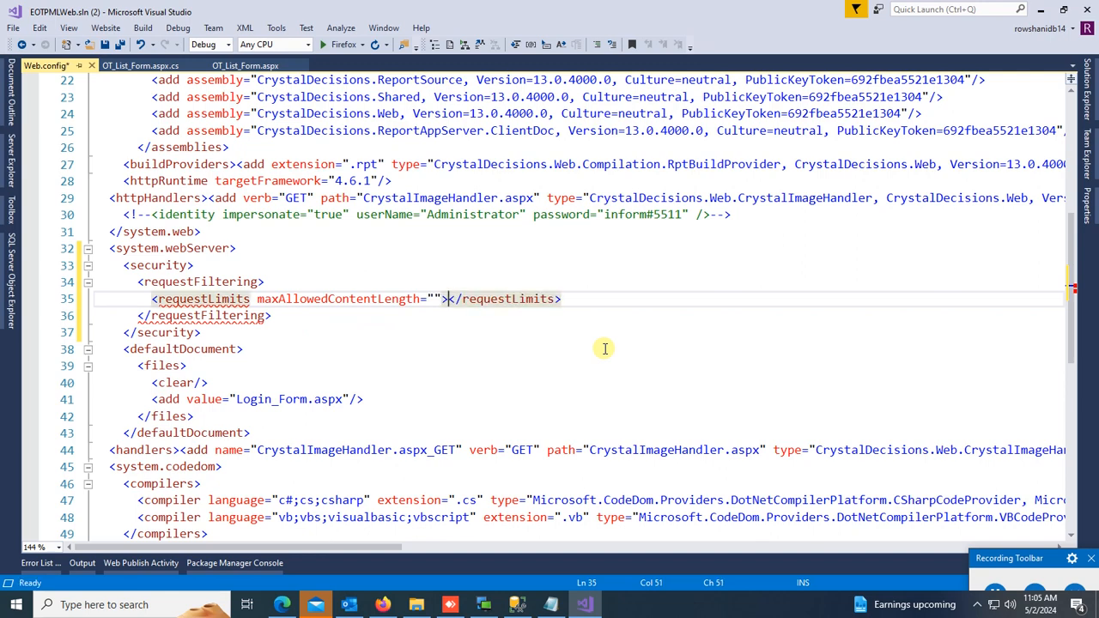
pyautogui.write('1073741824')
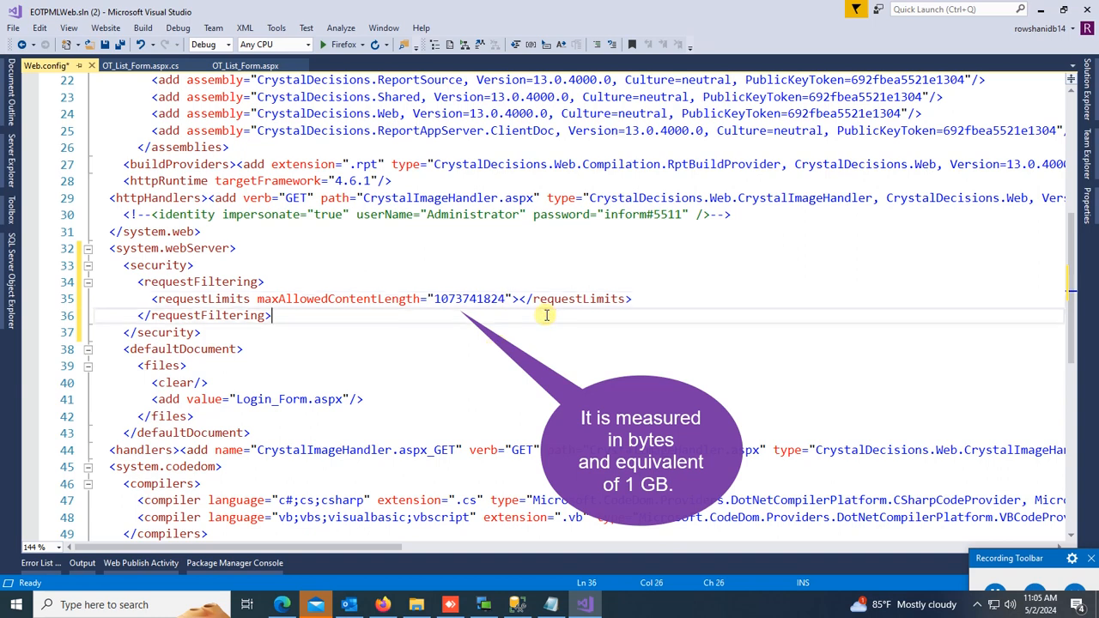
pyautogui.click(383, 605)
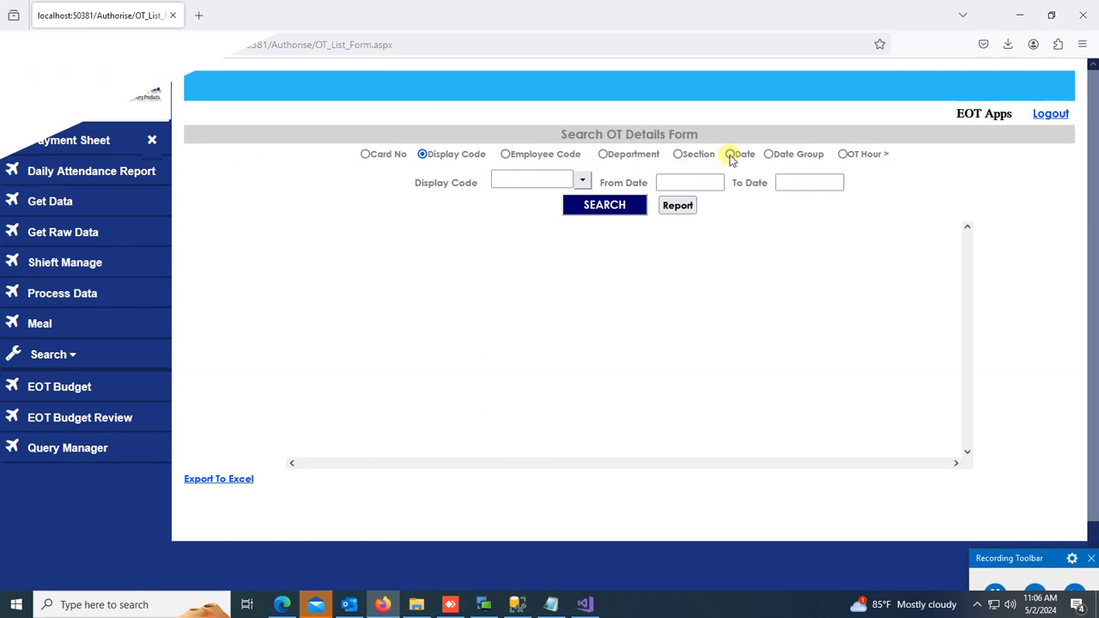
# - Rerun the March 2024 OT search, export it to Excel, and launch the downloaded selectedrows(30).xls
pyautogui.click(730, 155)
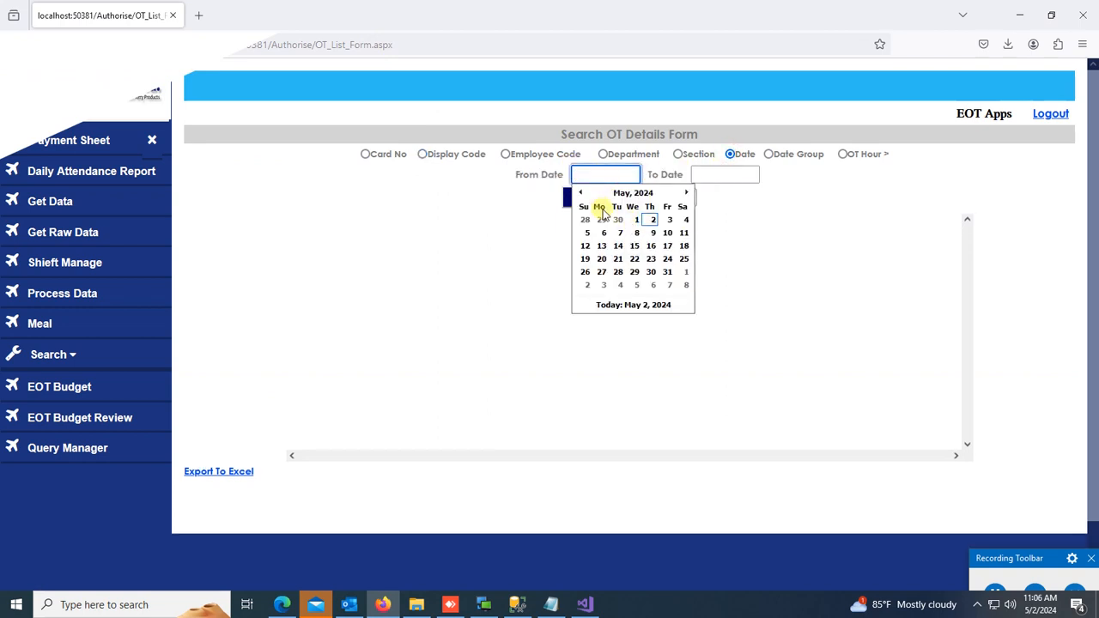
pyautogui.click(580, 193)
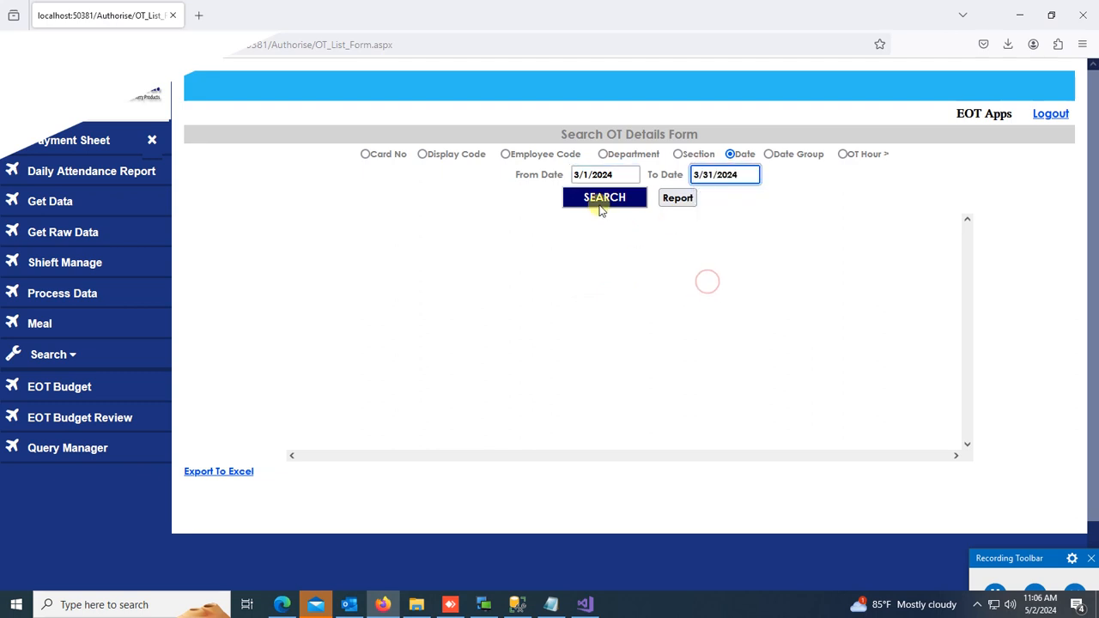
pyautogui.click(604, 198)
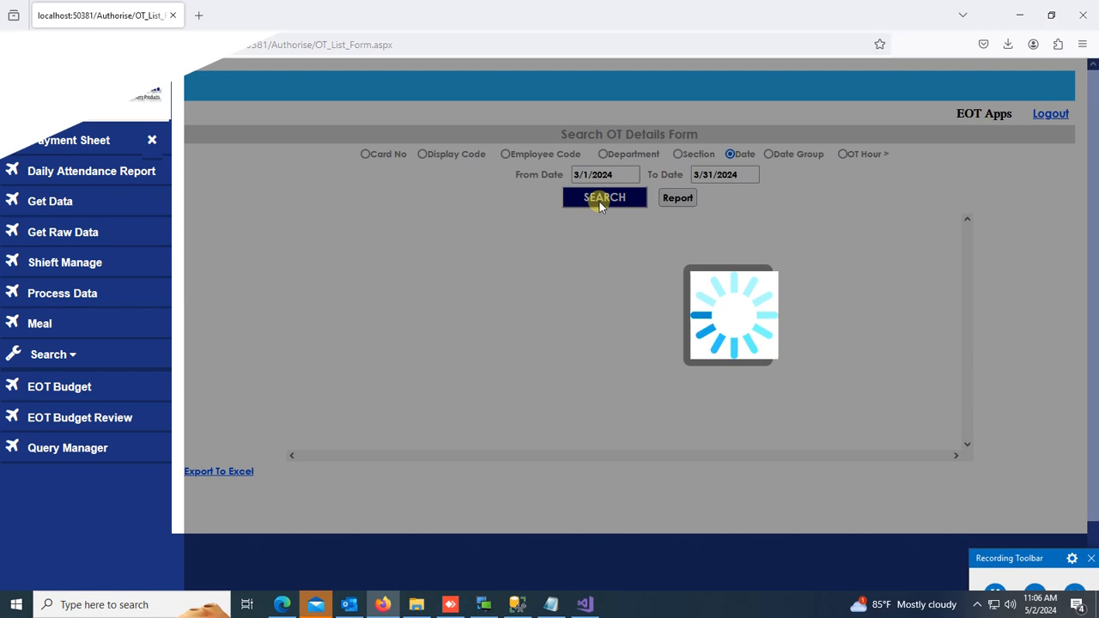
pyautogui.click(604, 198)
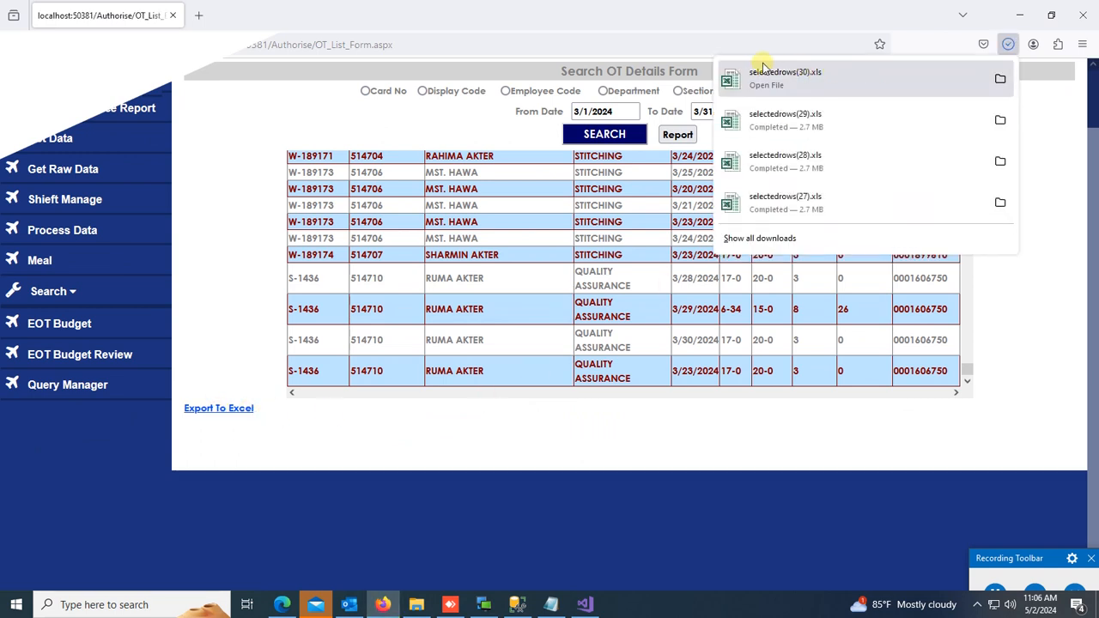
pyautogui.click(766, 84)
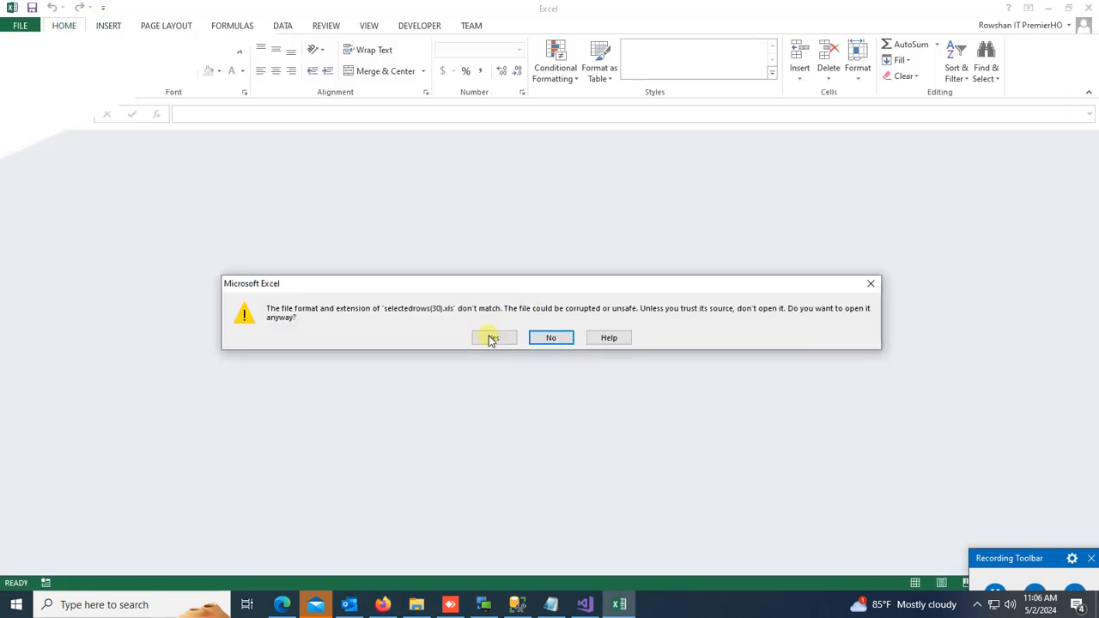
# - Accept Excel's format warning and inspect the exported OT records starting at DisplayCode W-224219
pyautogui.click(493, 337)
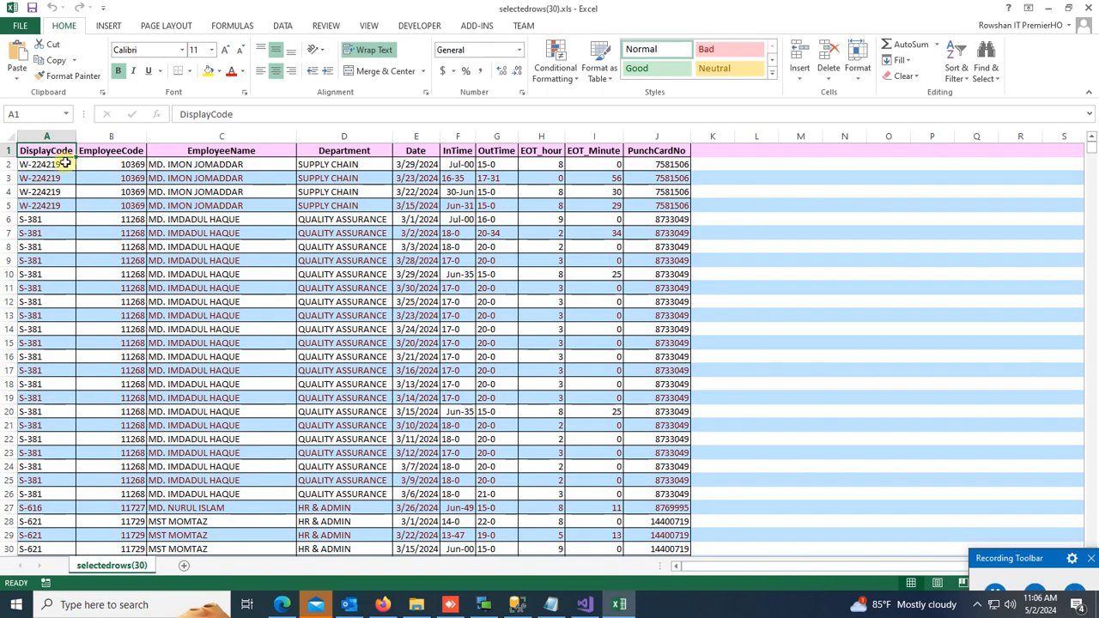
pyautogui.click(46, 165)
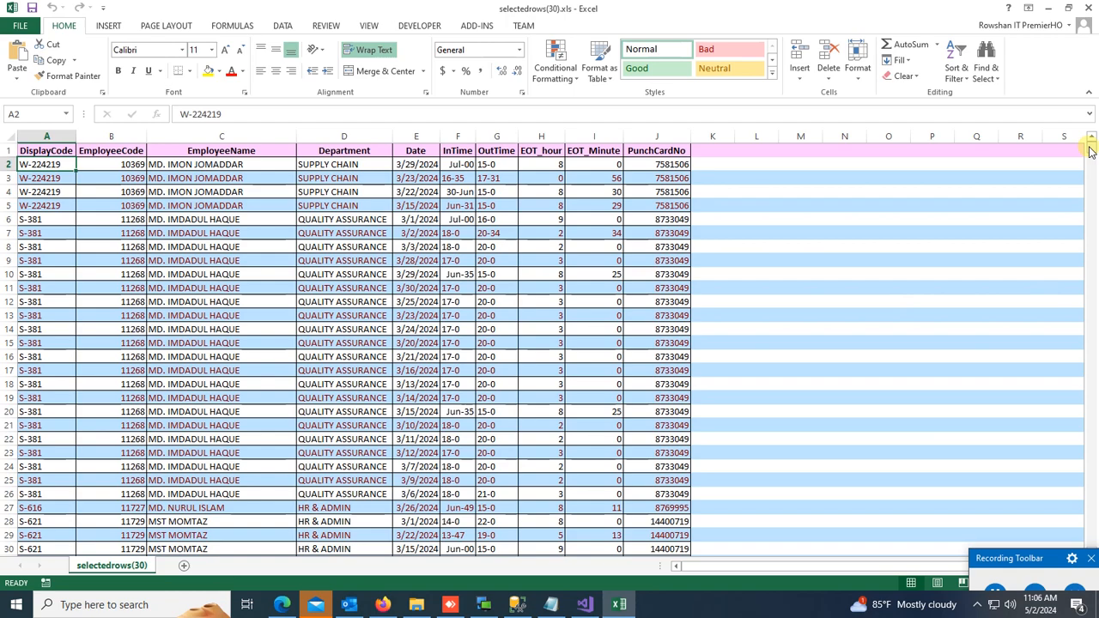